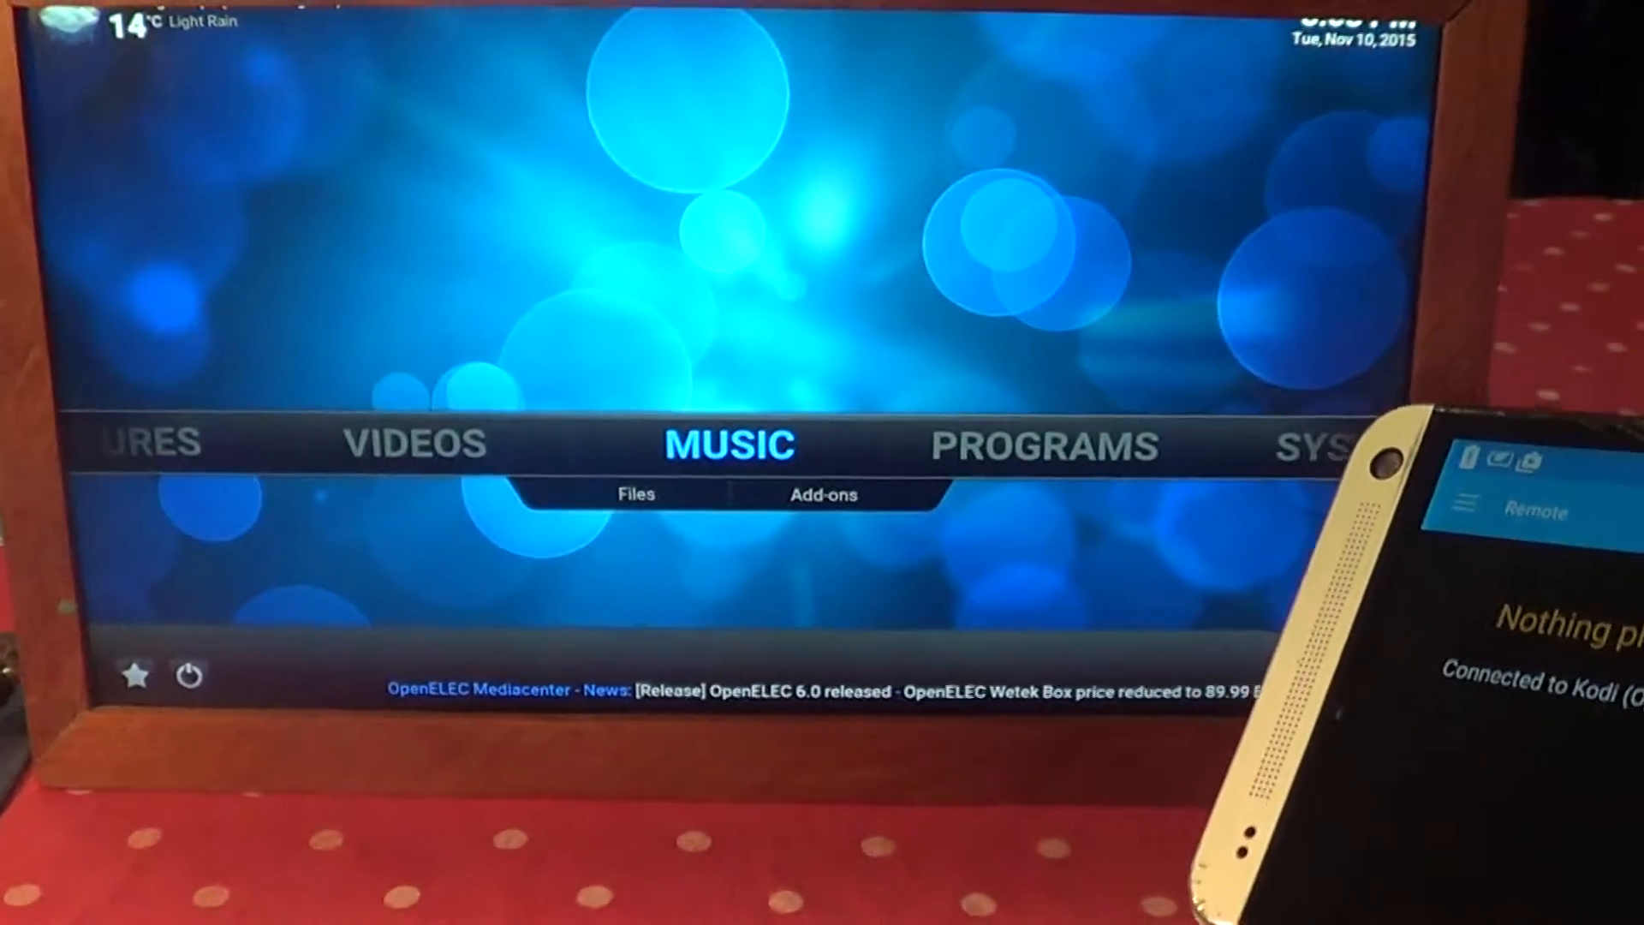
- Move the Kodi home menu focus right from Music past Programs to System
key("Right")
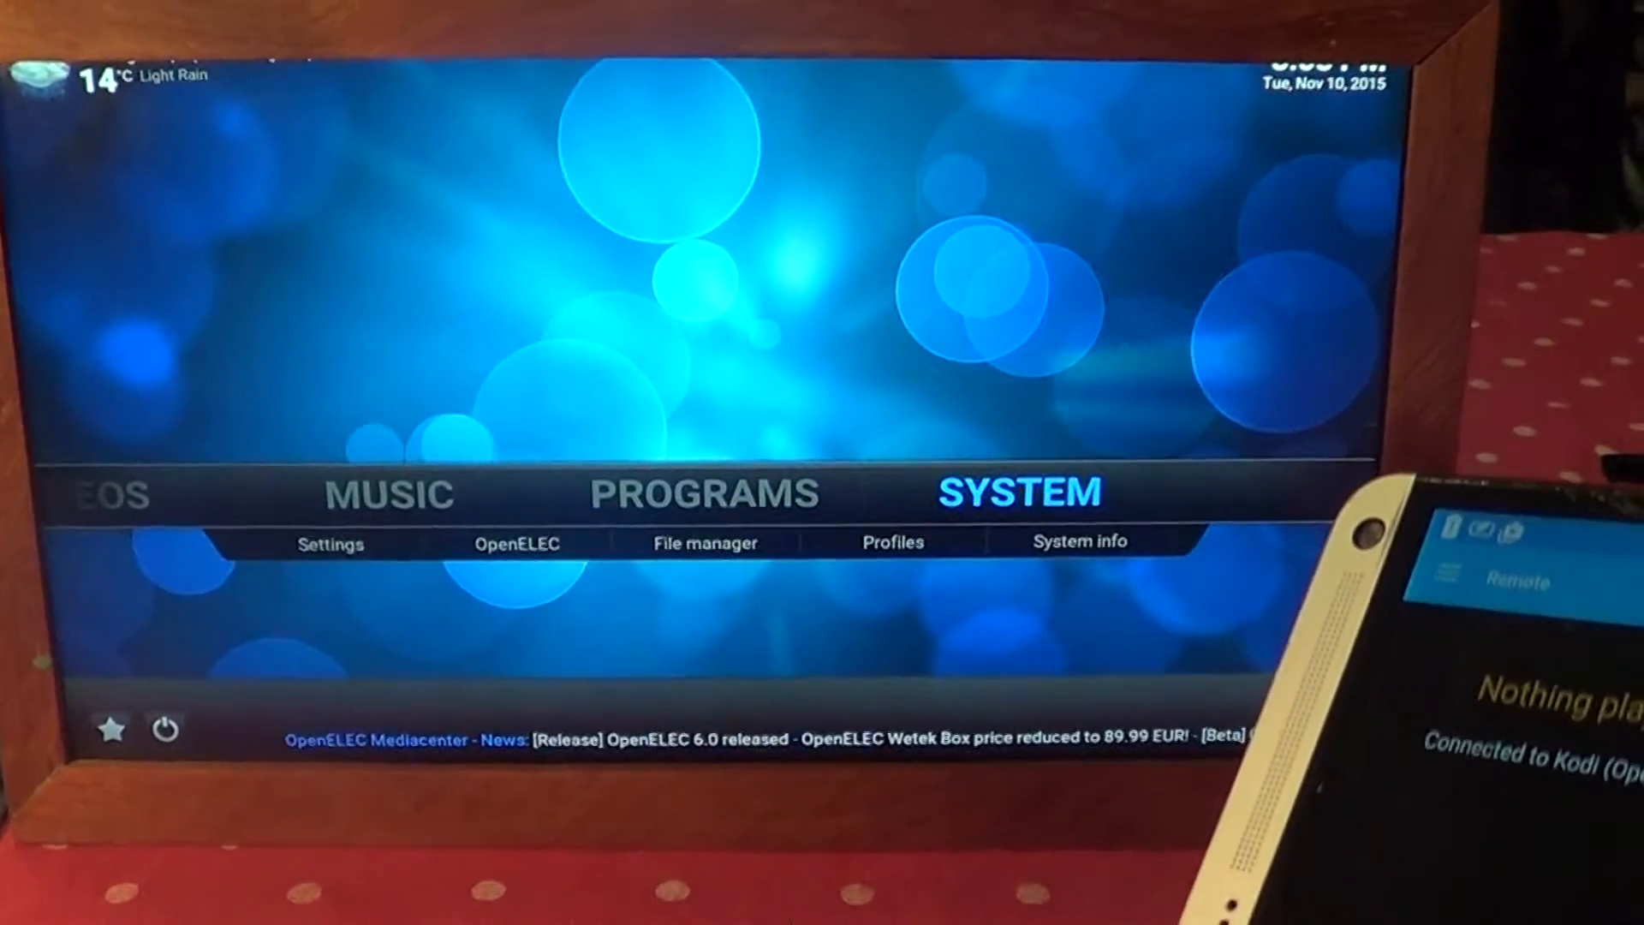